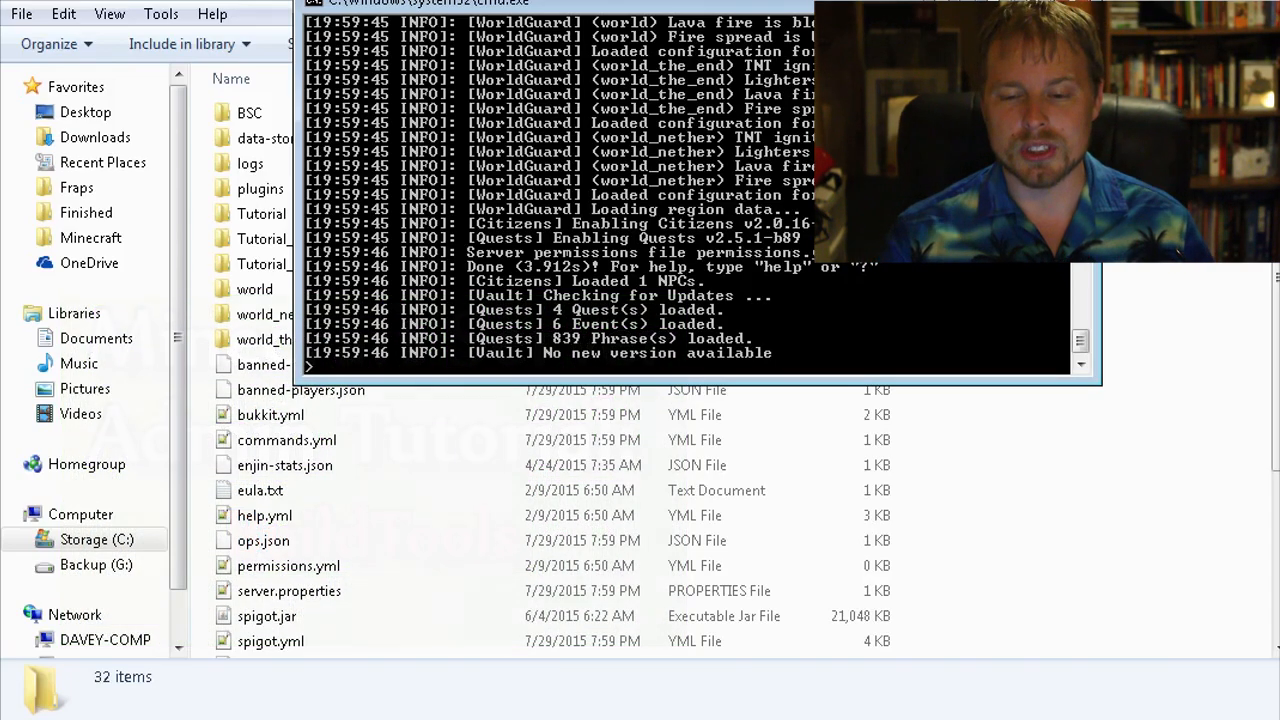
- Enter 'ver' in the server console to show the running server version
text(ver)
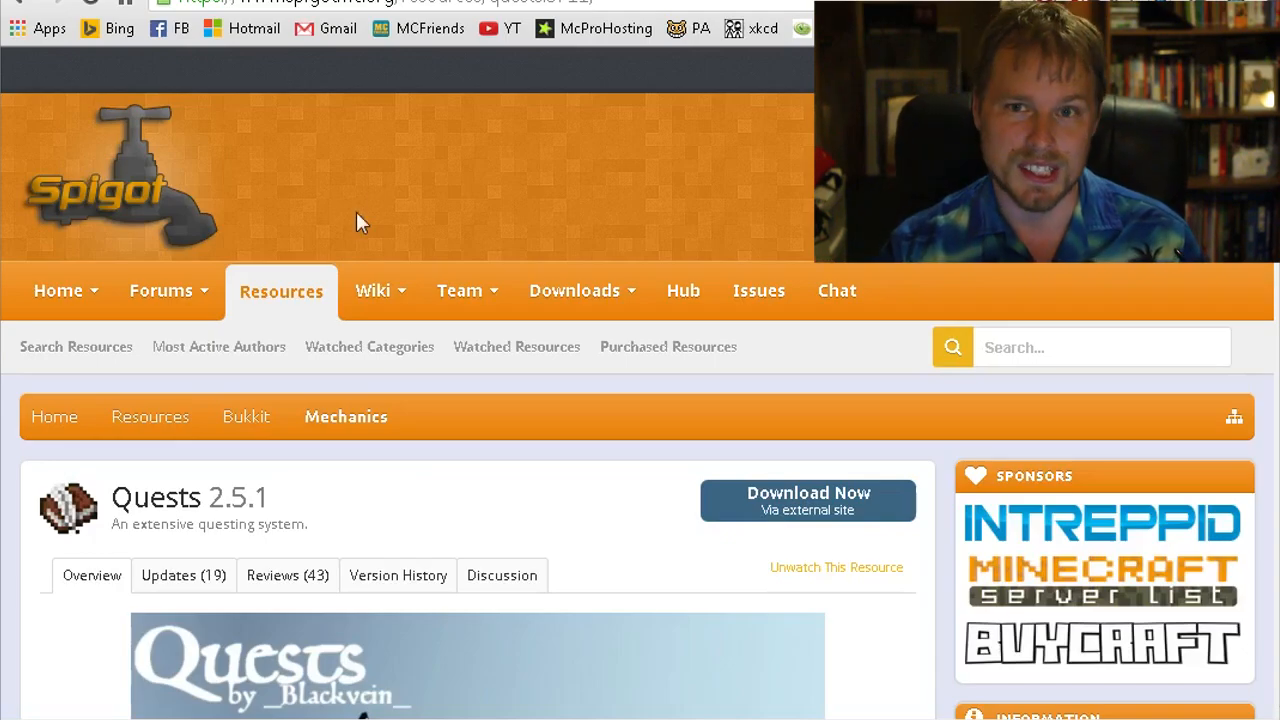
- Scroll through the Quests update notes and open its Version History
scroll(down, 3)
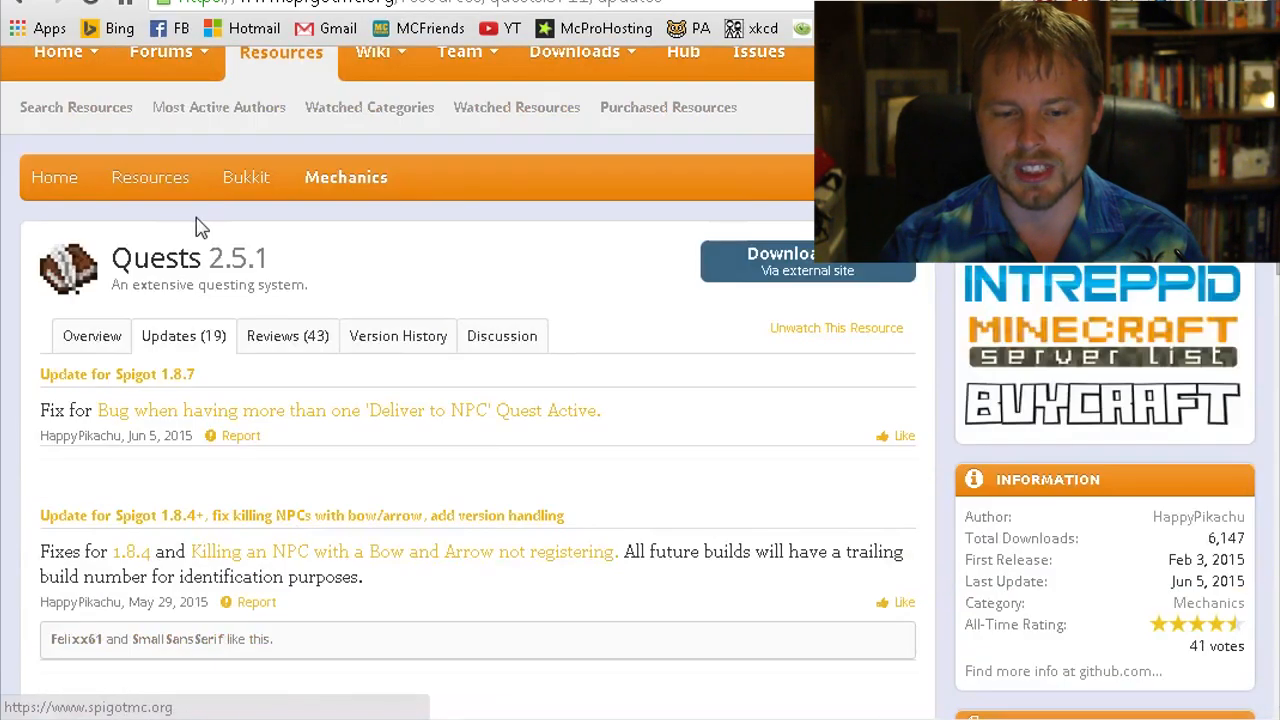
mouse_move(240, 378)
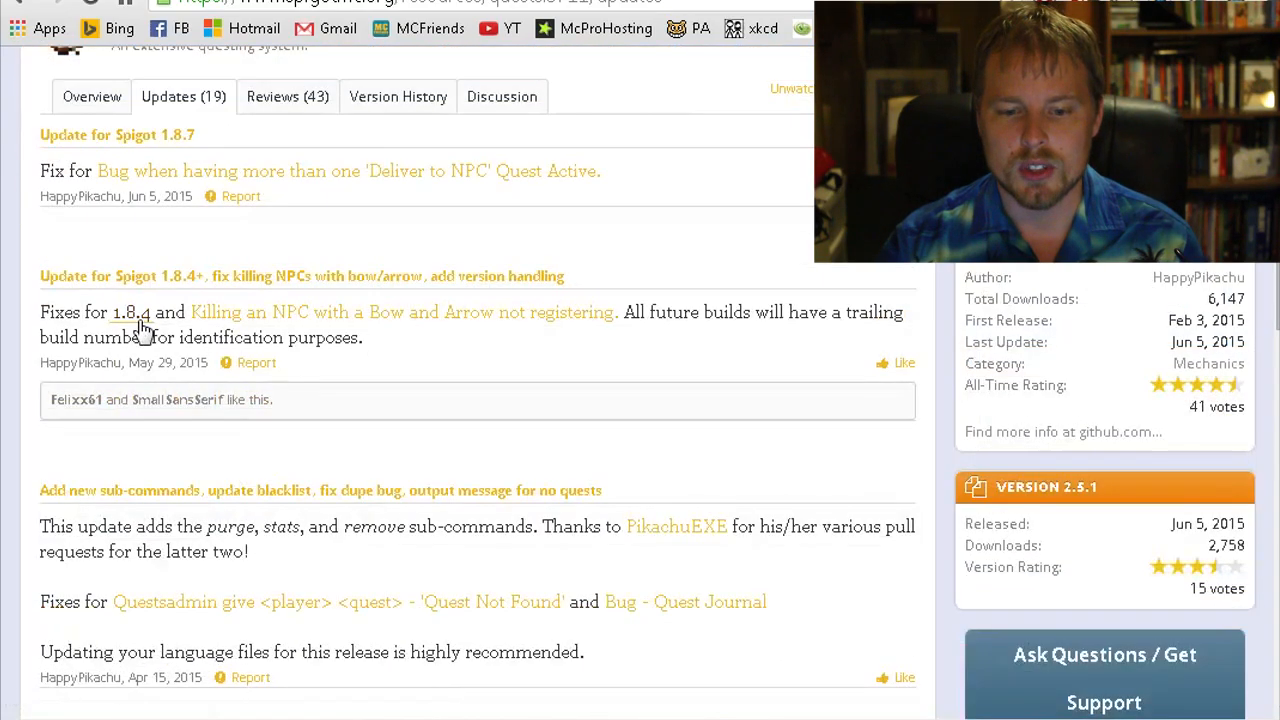
scroll(down, 3)
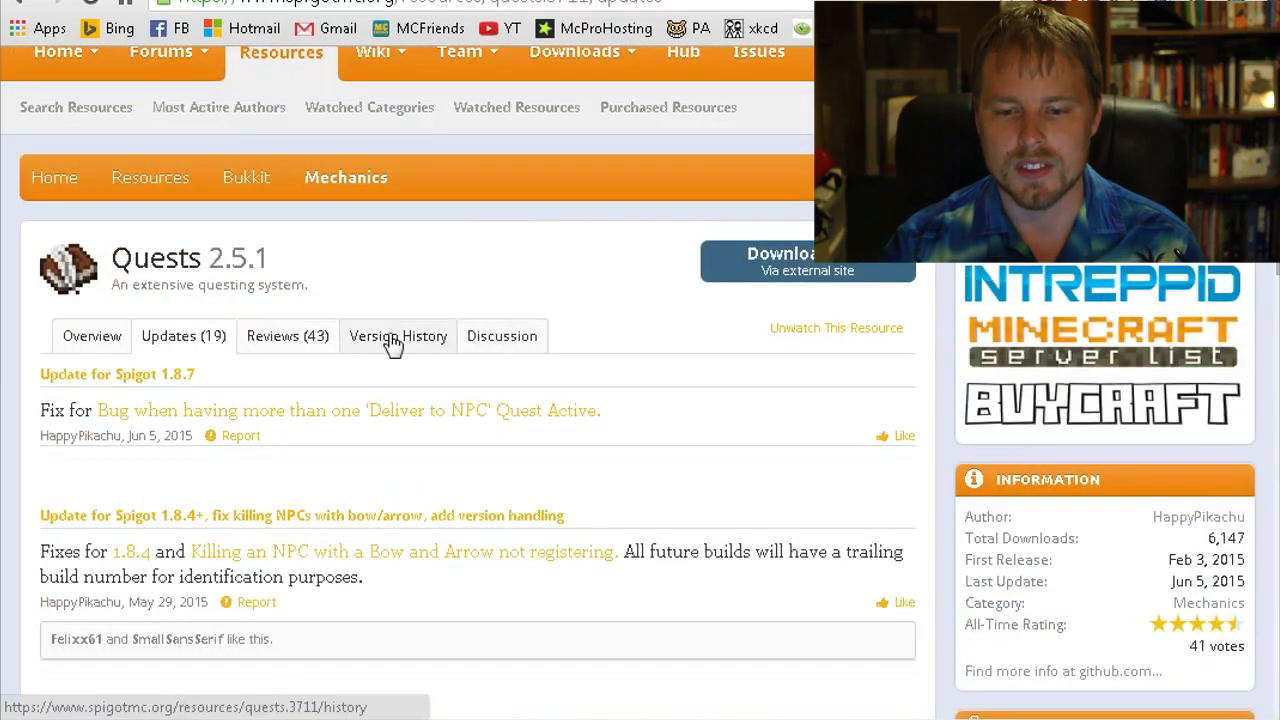
click(397, 335)
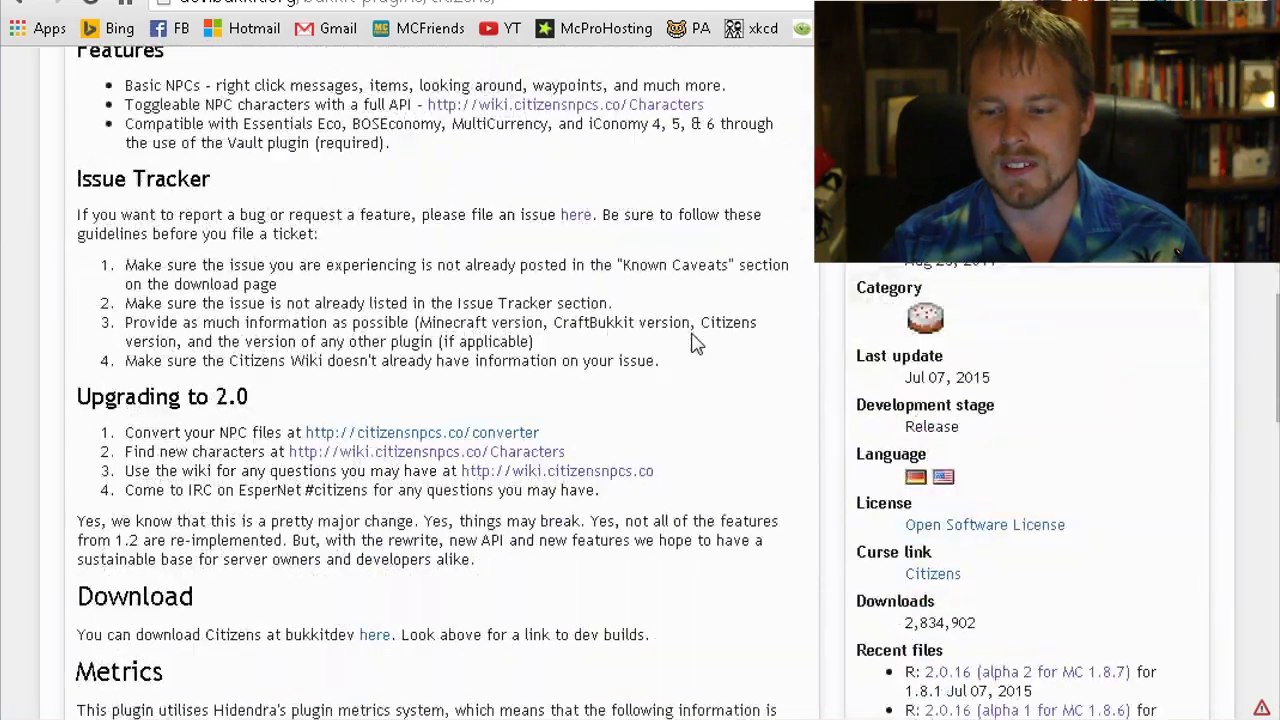
scroll(down, 3)
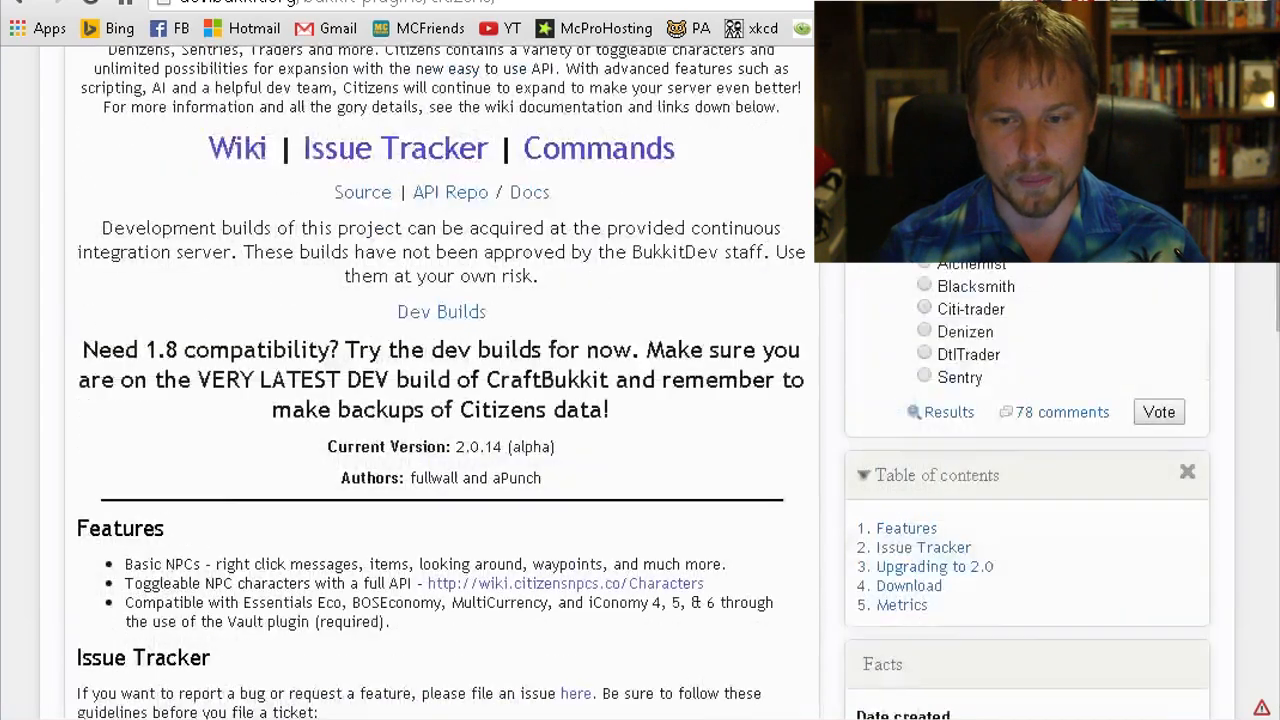
scroll(up, 3)
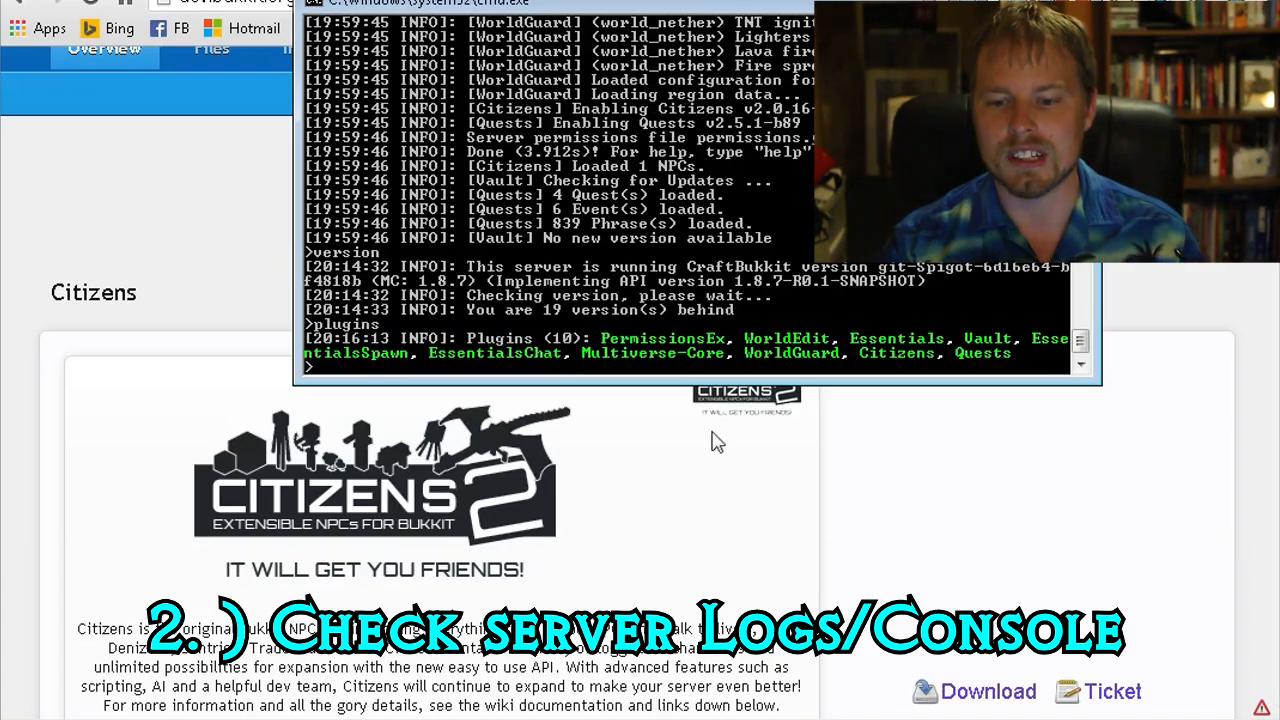
mouse_move(685, 352)
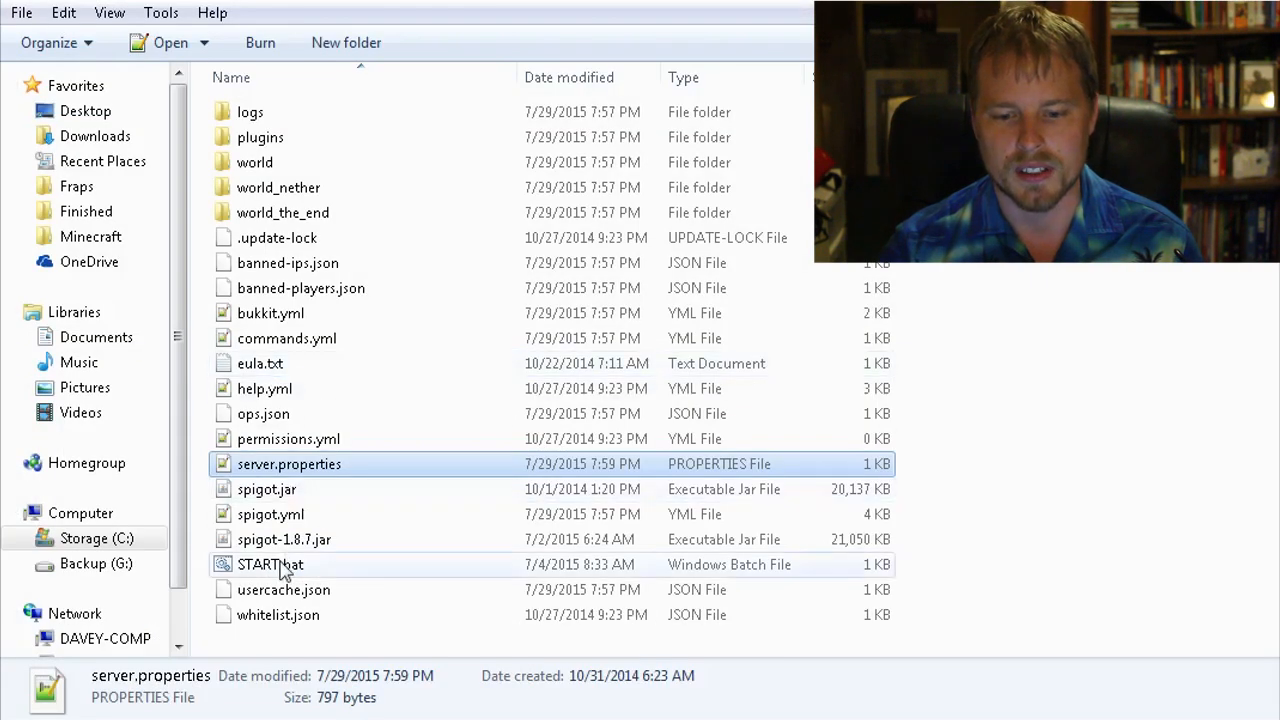
- Run START.bat beside spigot-1.8.7.jar to relaunch the Minecraft server
click(268, 564)
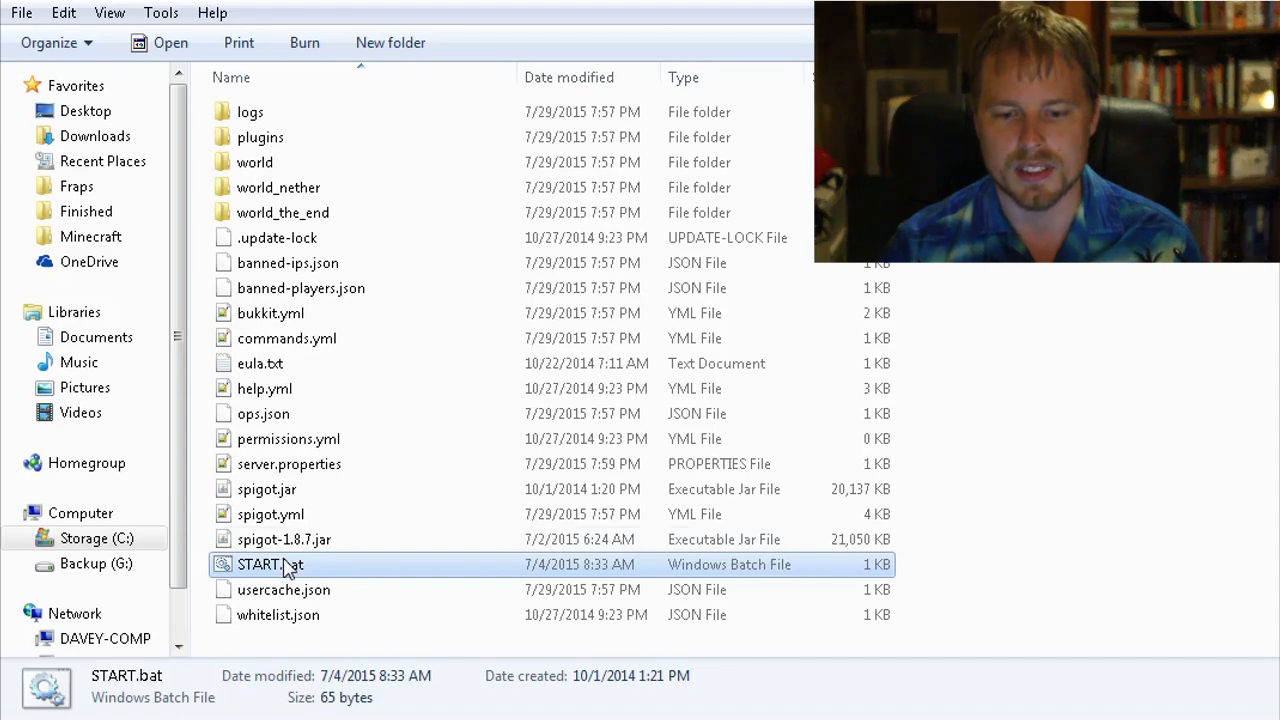
click(285, 538)
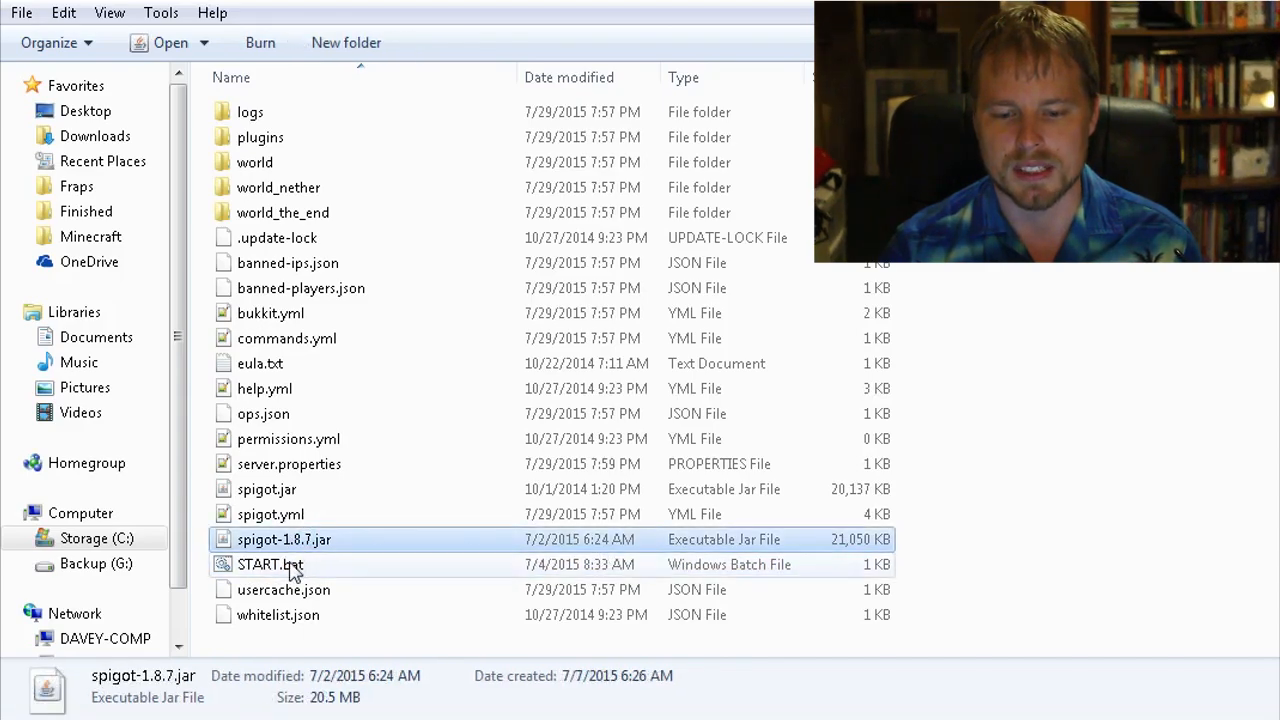
click(267, 563)
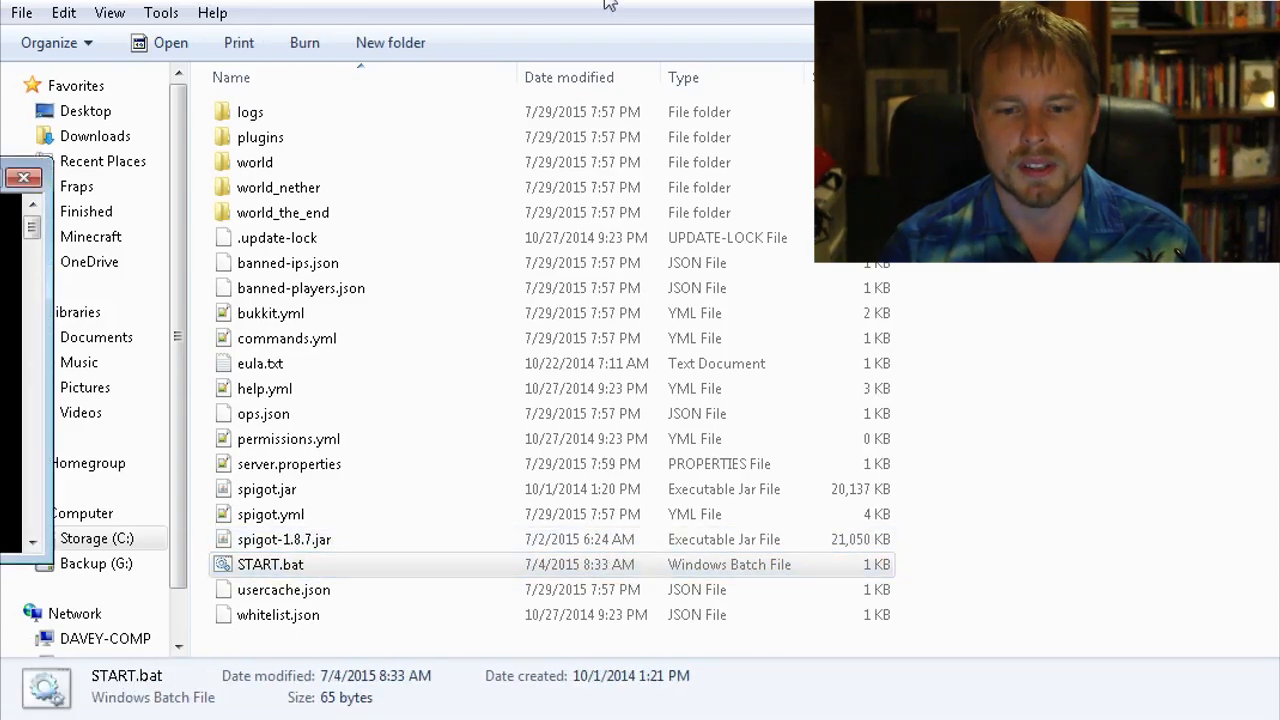
double_click(268, 563)
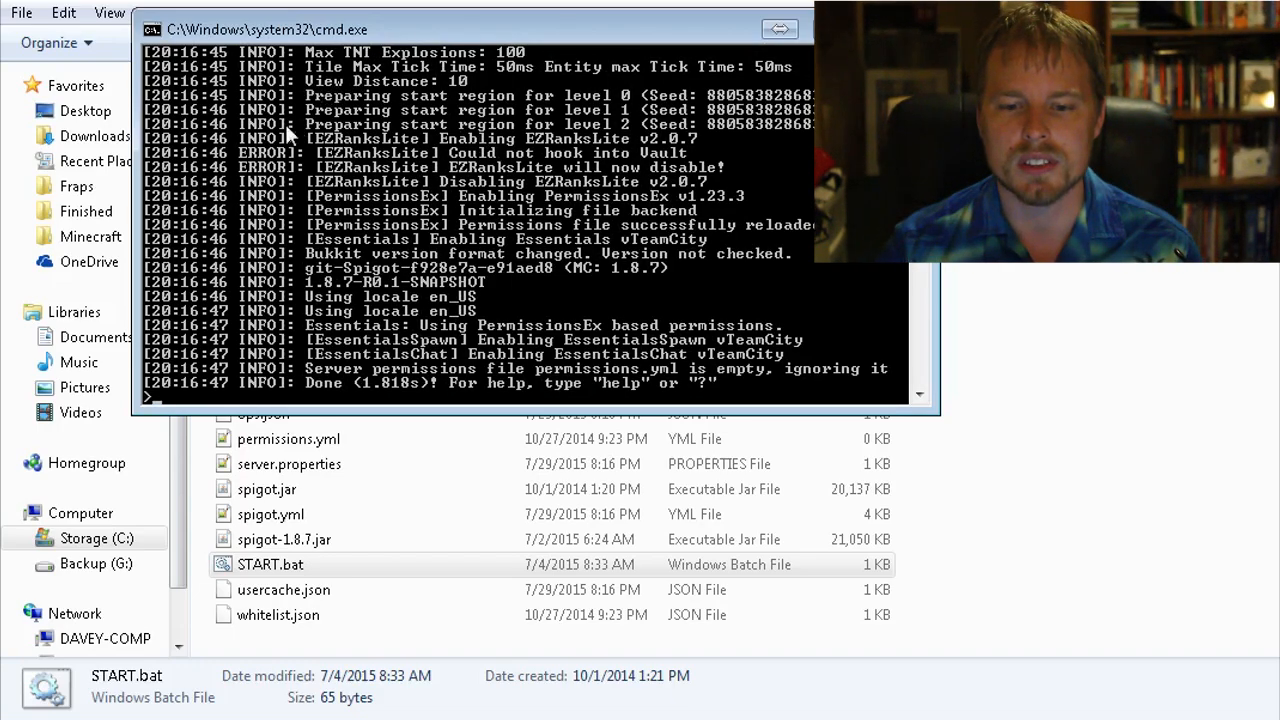
mouse_move(285, 158)
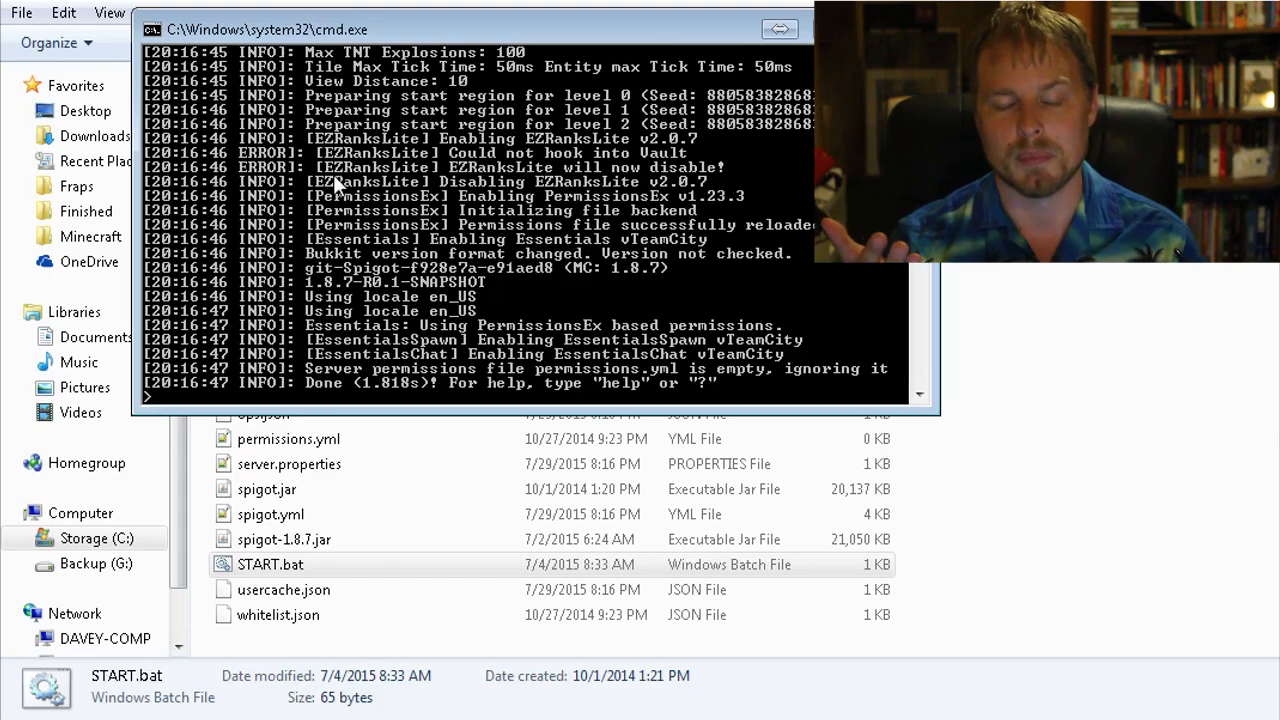
mouse_move(540, 153)
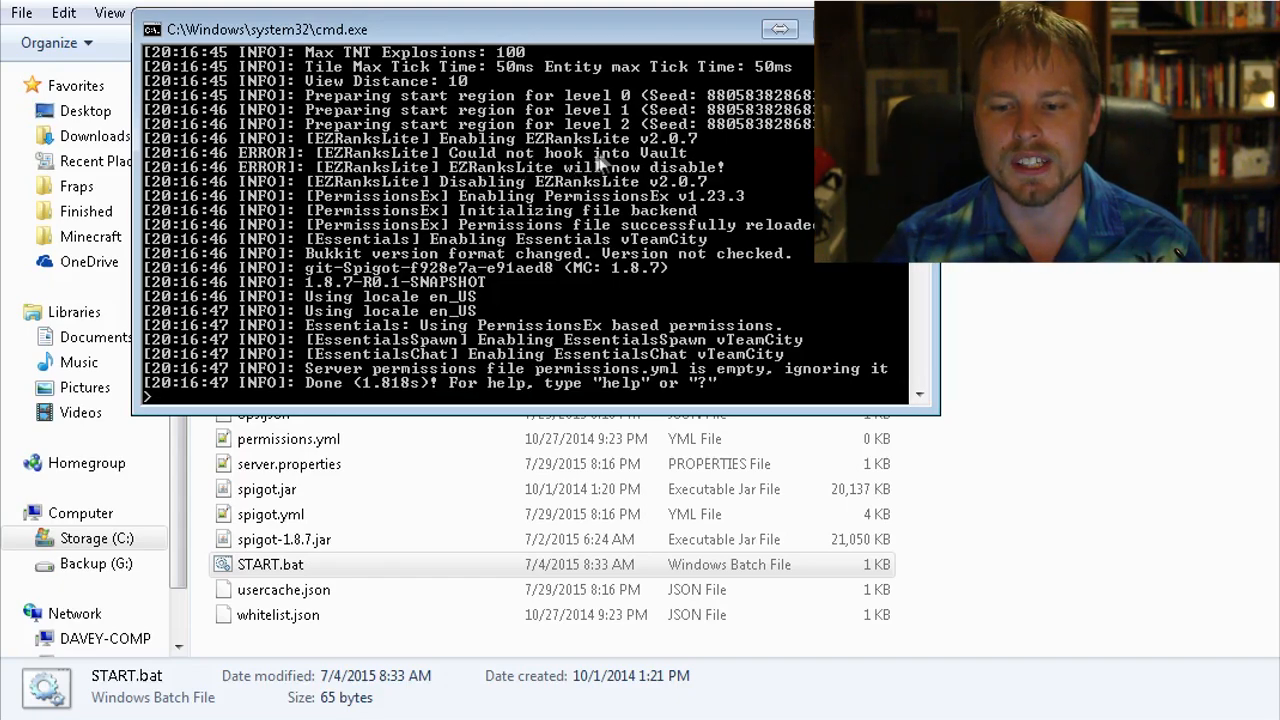
mouse_move(718, 180)
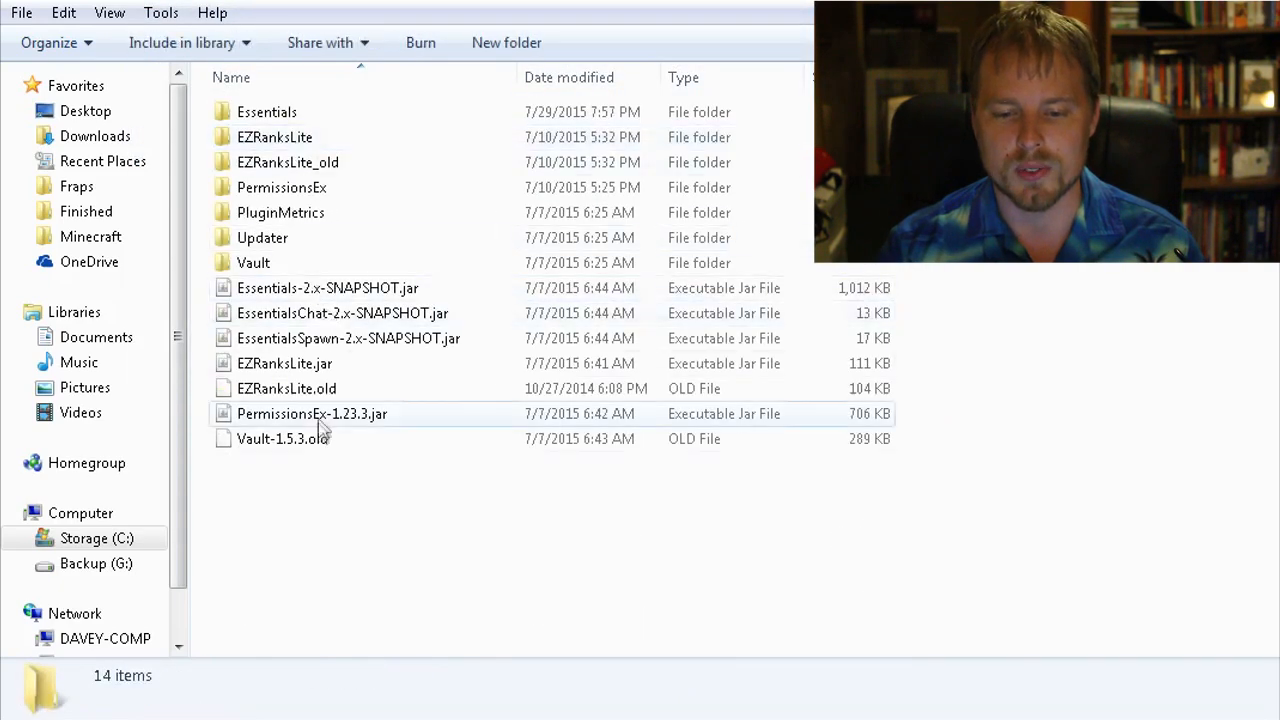
- Open the server's logs folder from the server directory
click(283, 439)
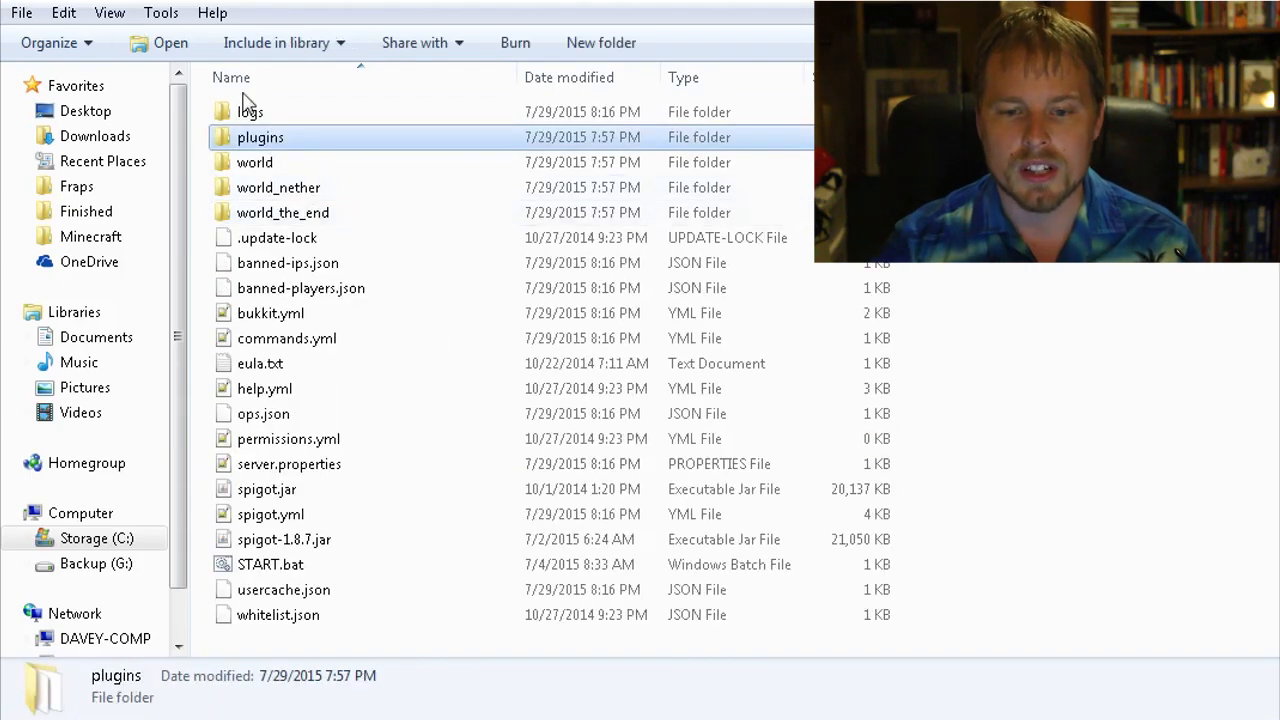
double_click(248, 111)
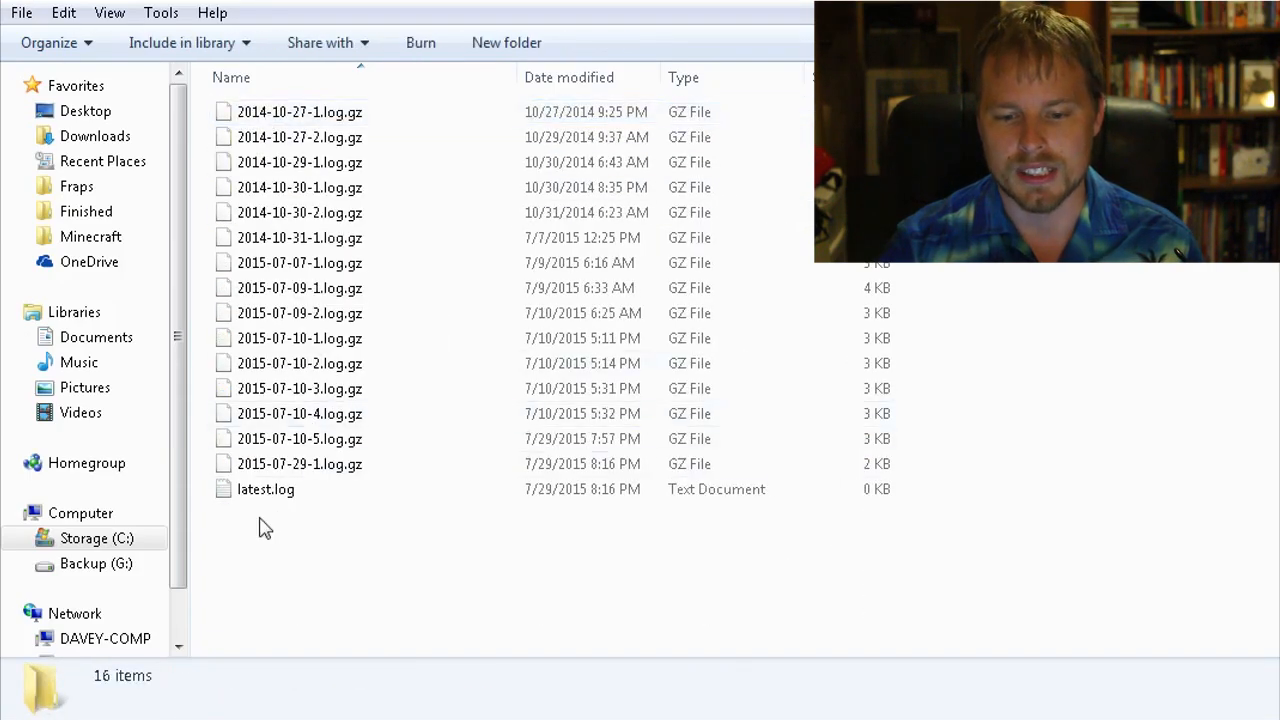
click(265, 490)
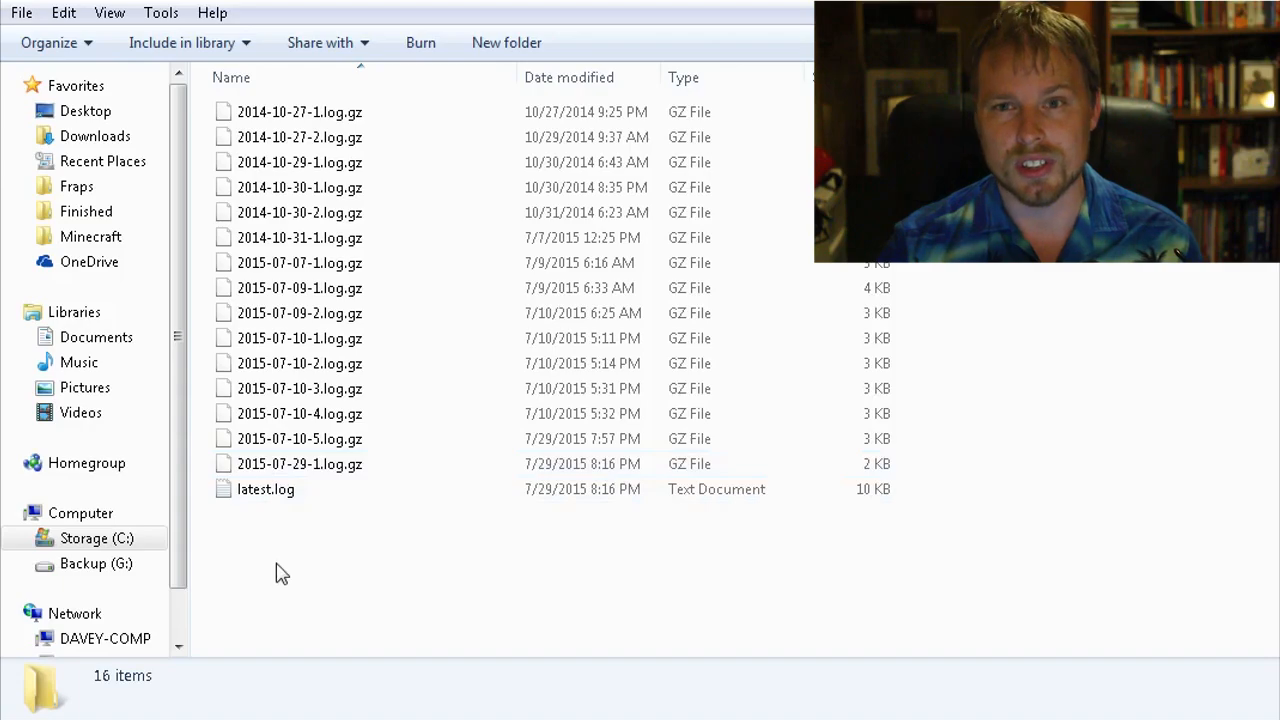
- Extract 2015-07-29-1.log.gz with 7-Zip and open latest.log for editing
click(298, 464)
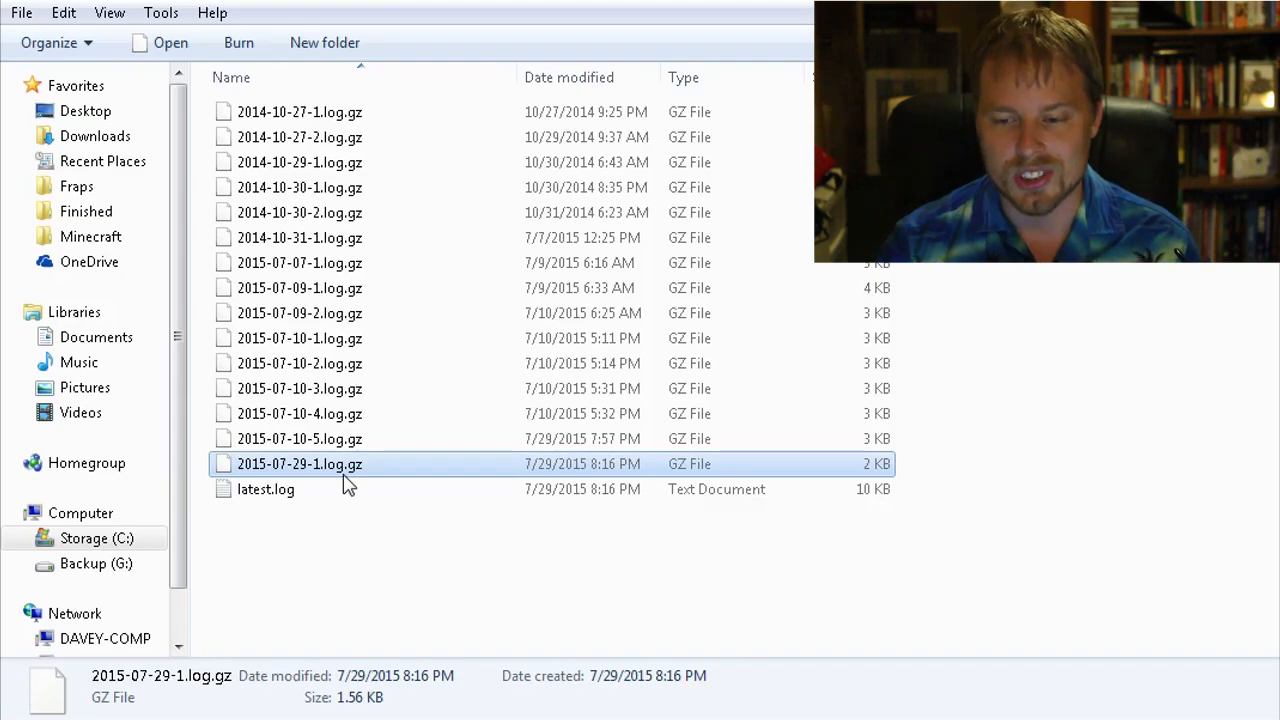
right_click(299, 464)
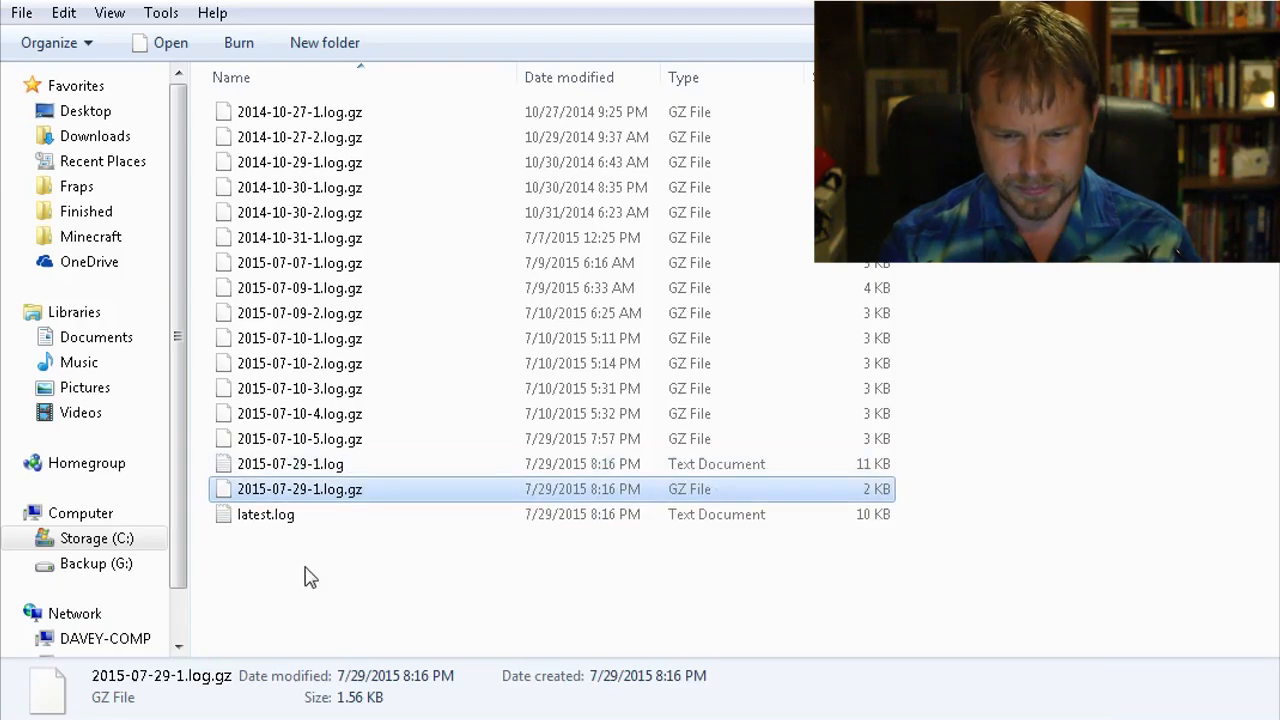
click(290, 464)
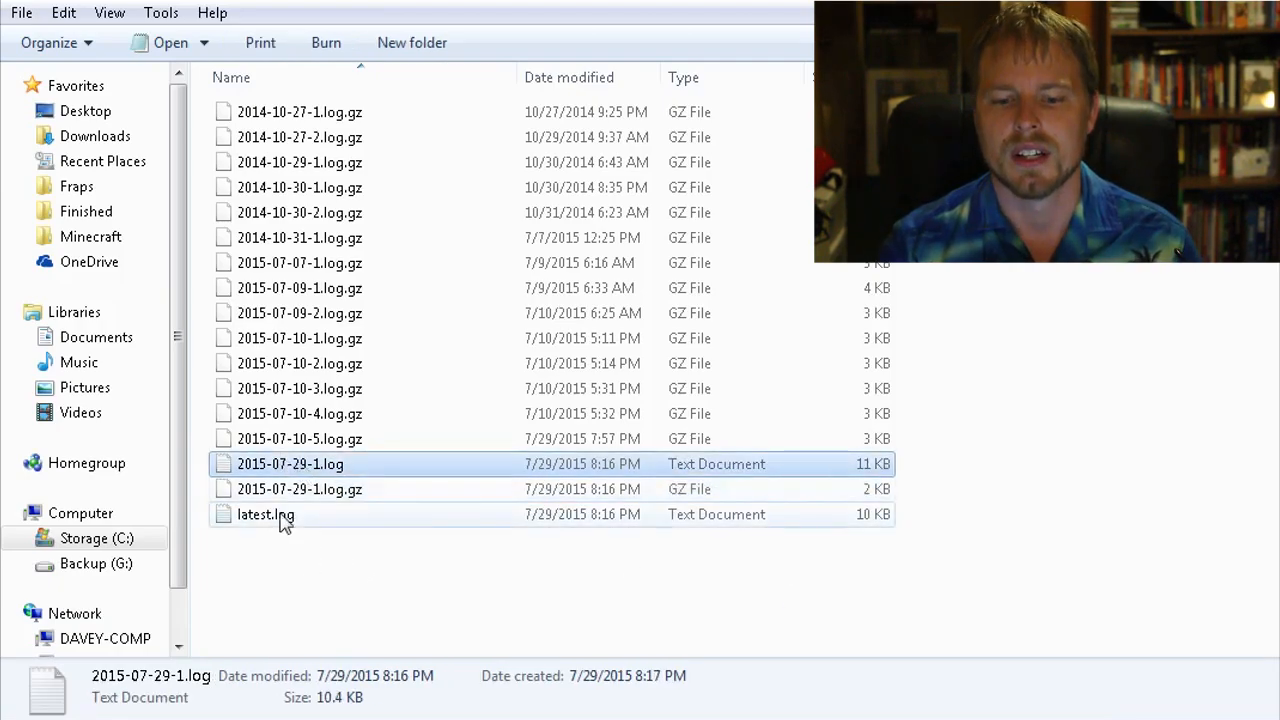
click(266, 514)
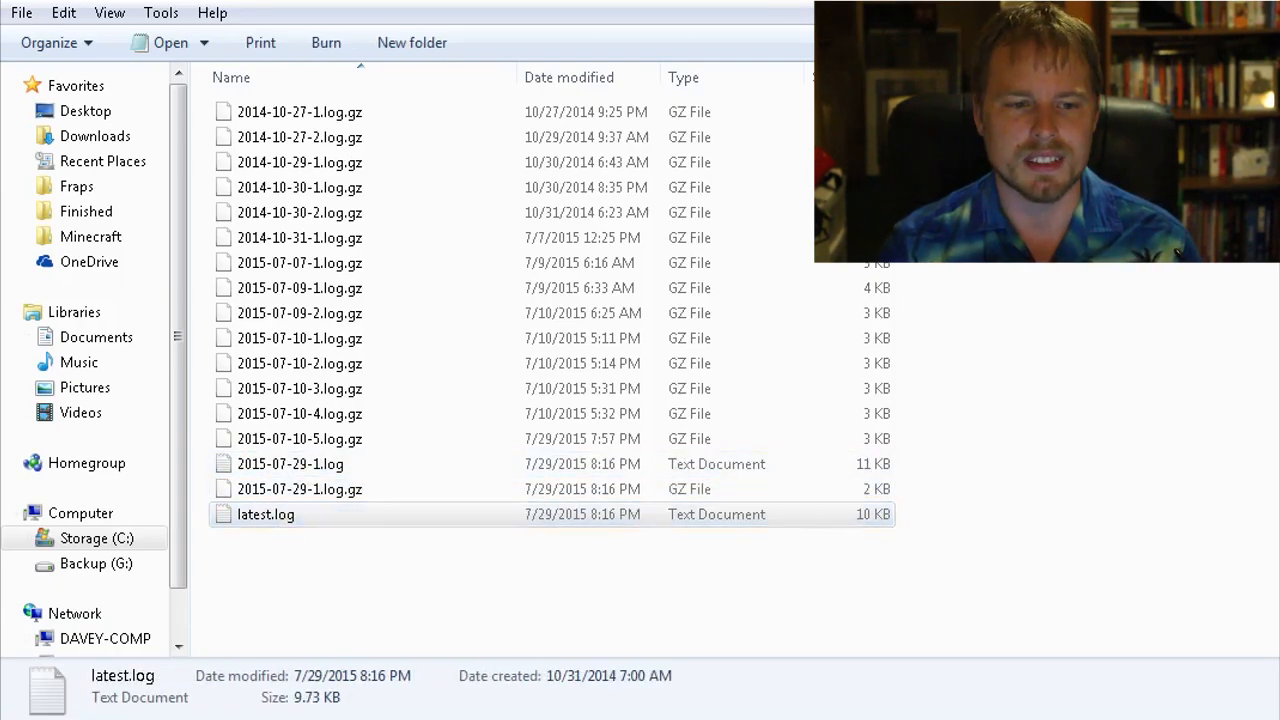
double_click(266, 513)
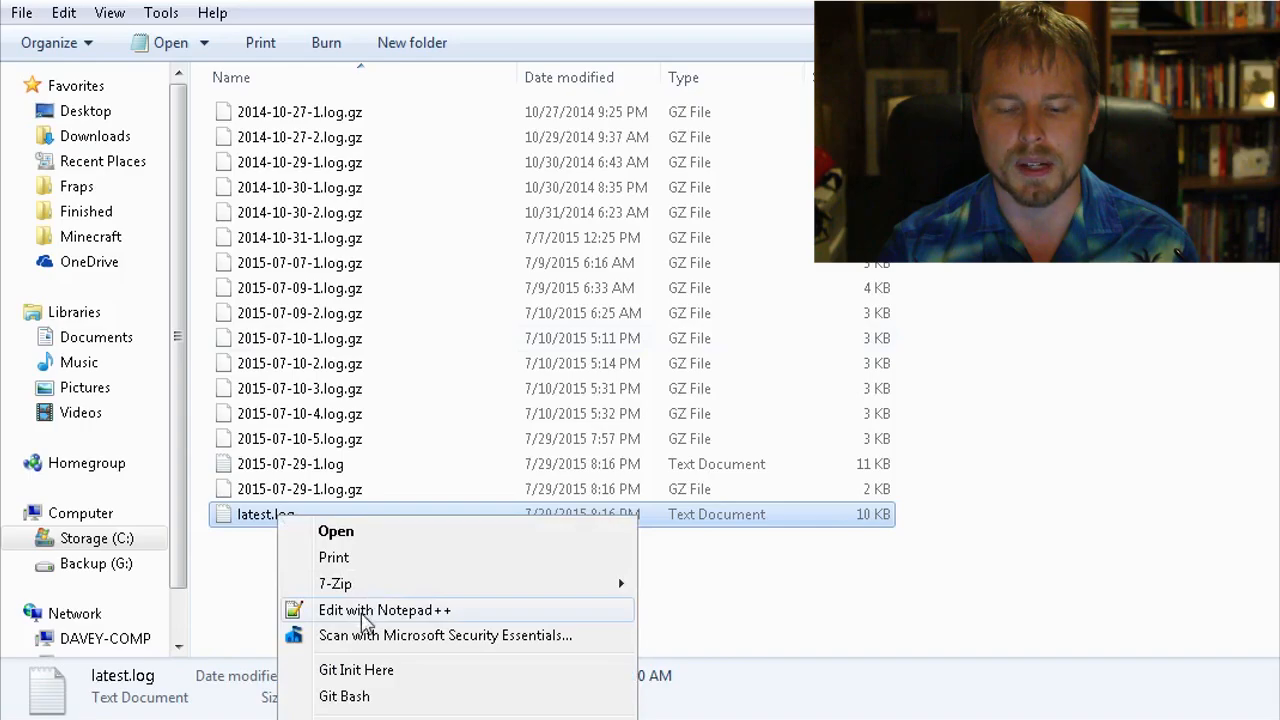
- Read latest.log down to the EZRanksLite Vault ERROR lines, then open Find
click(389, 610)
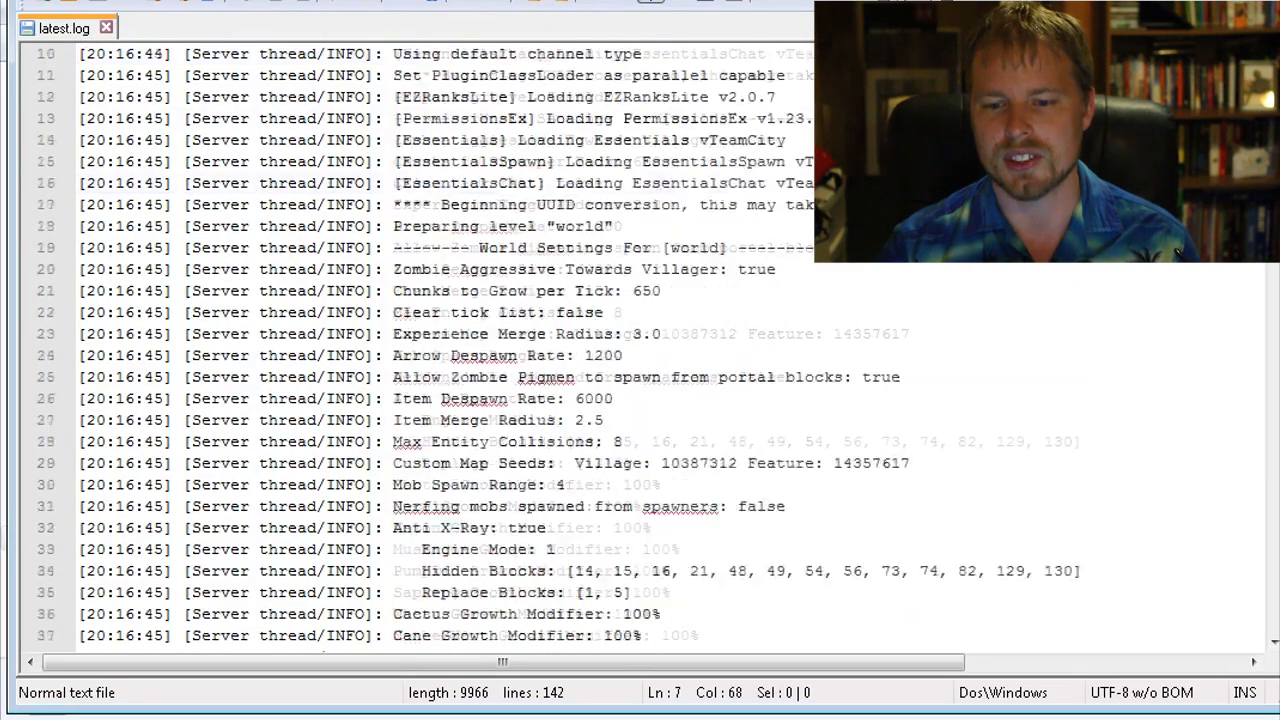
scroll(down, 3)
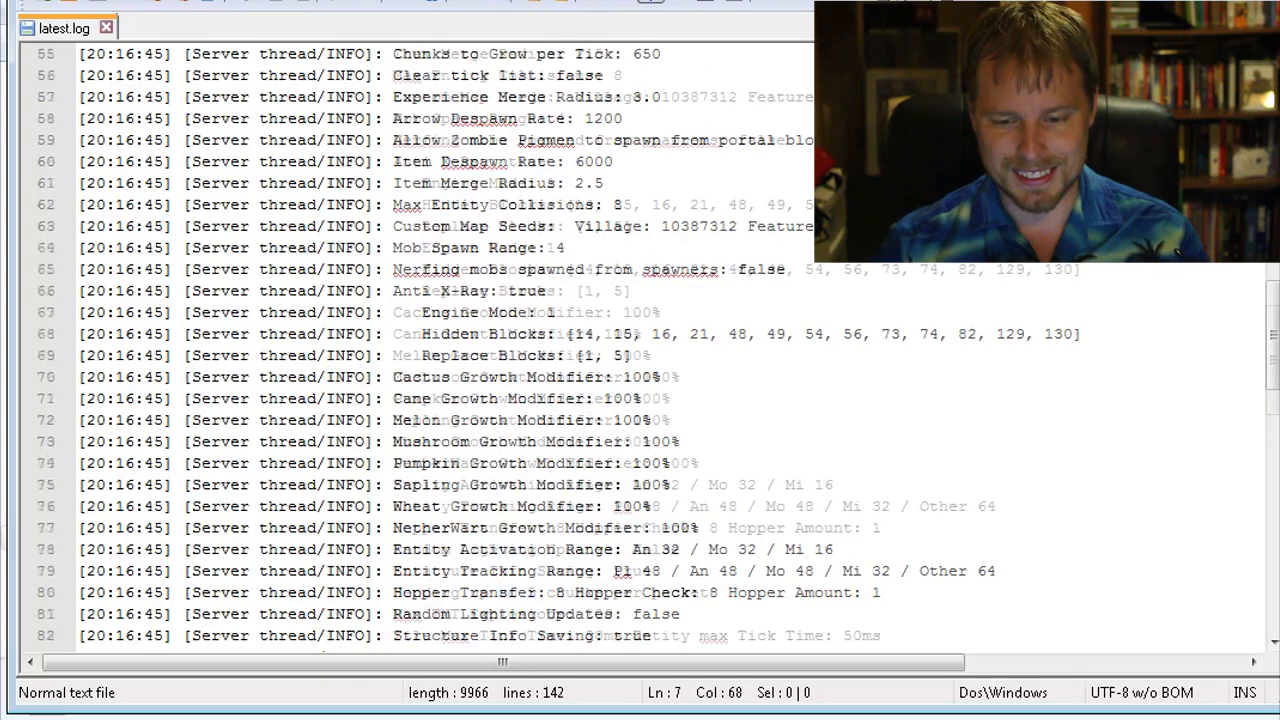
scroll(down, 3)
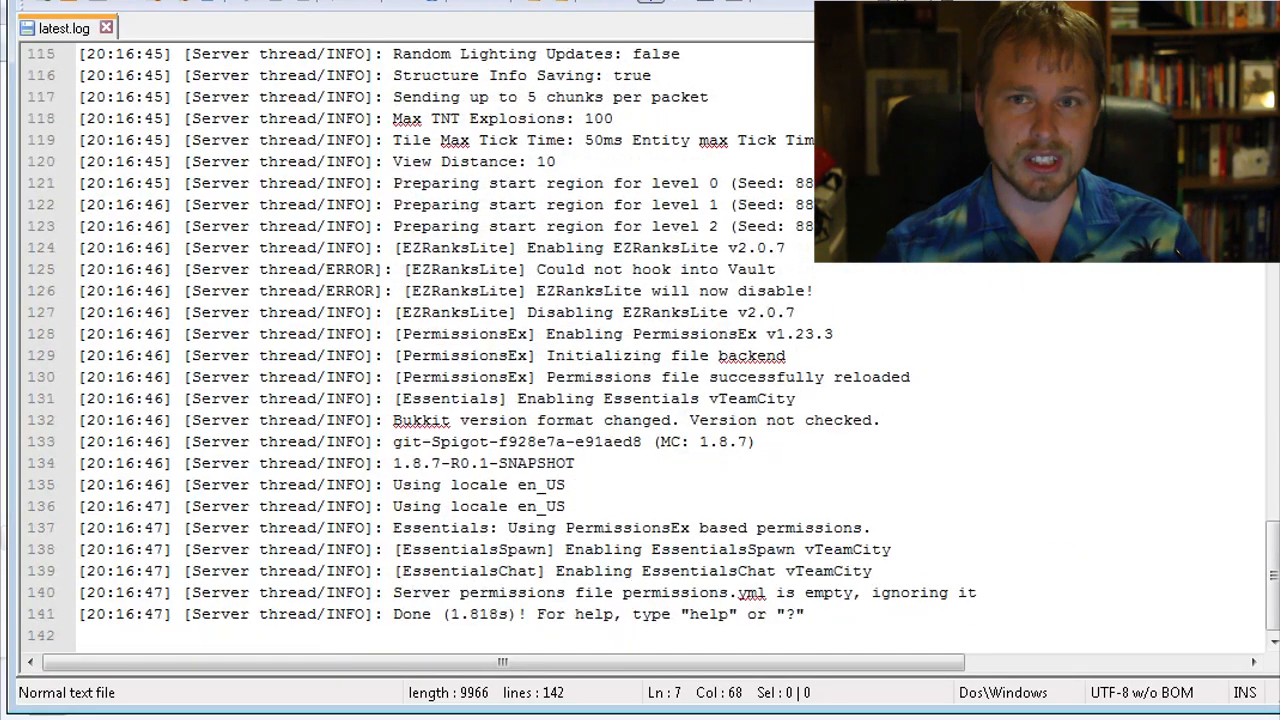
key(Ctrl+f)
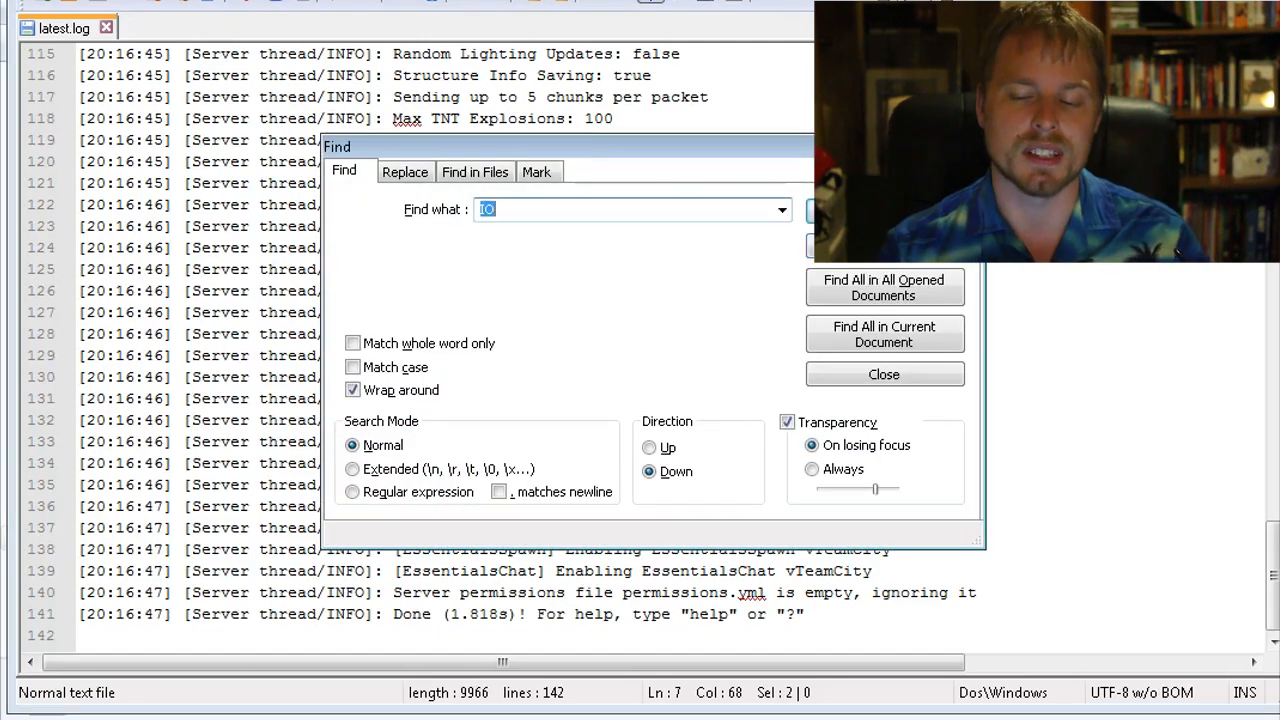
click(885, 374)
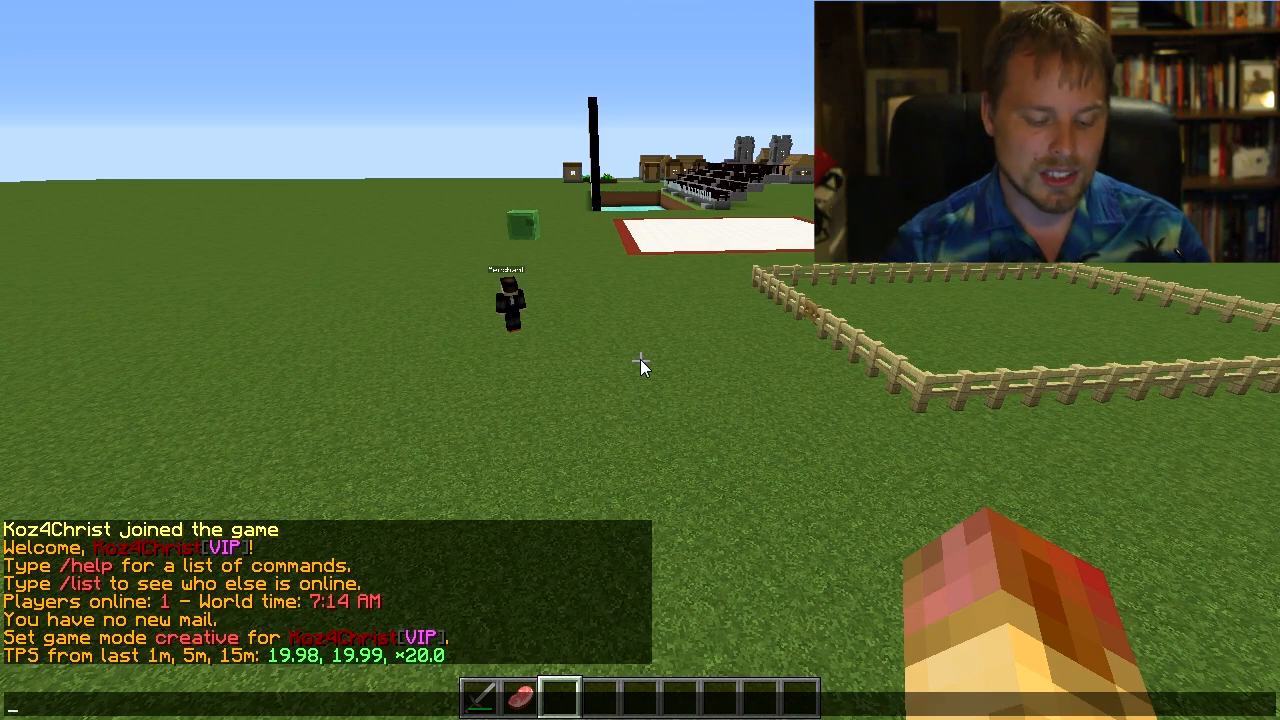
- Run /tps in Minecraft chat, showing TPS 19.98, 19.99 and 20.0
text(/tps)
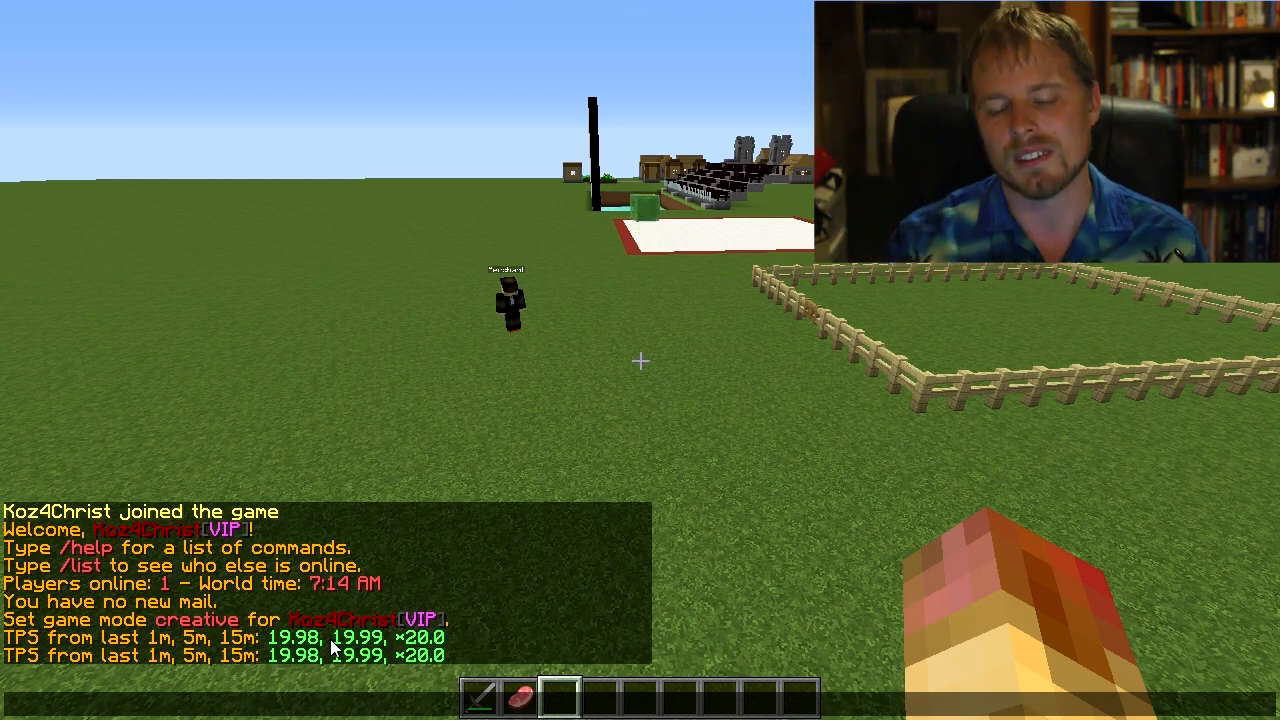
mouse_move(600, 453)
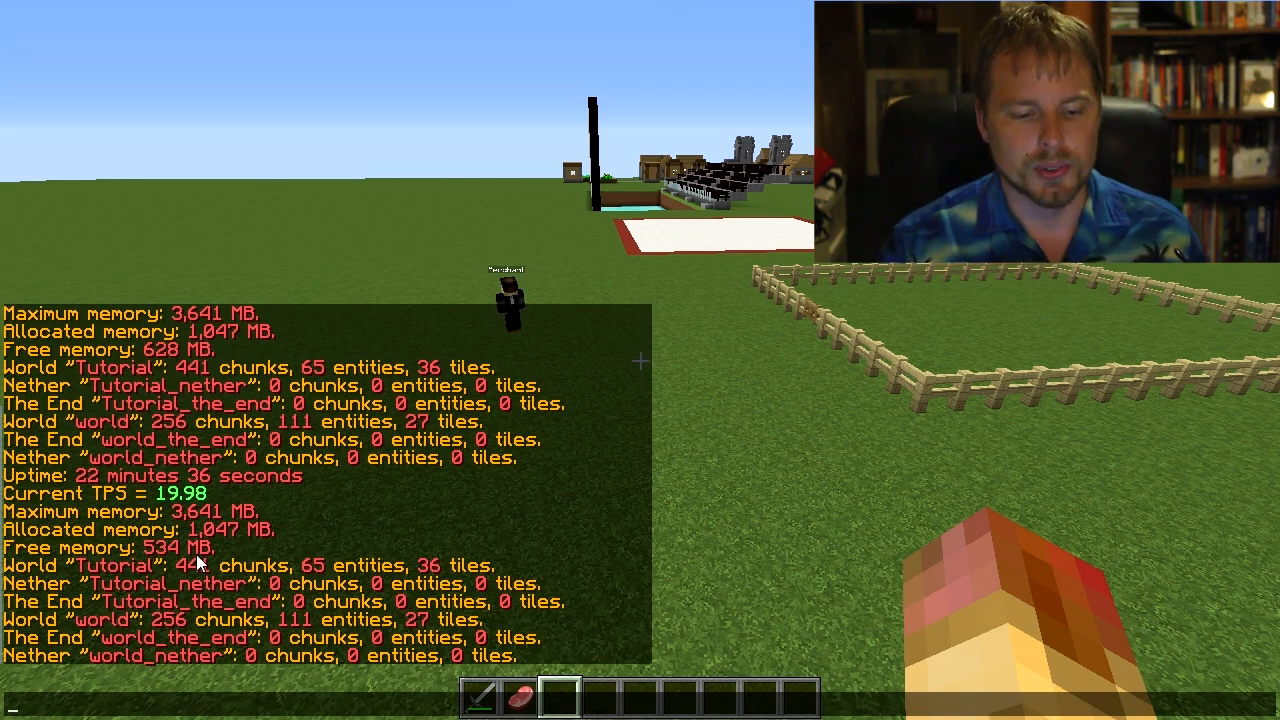
mouse_move(360, 580)
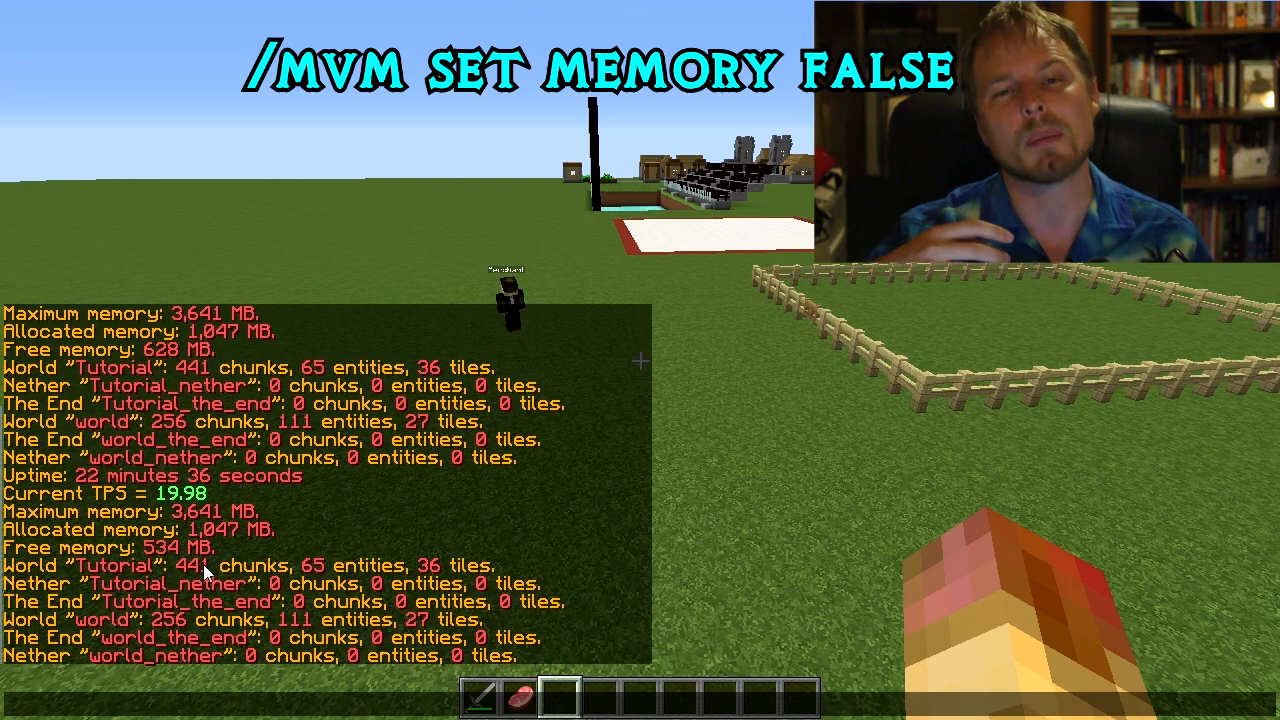
mouse_move(402, 525)
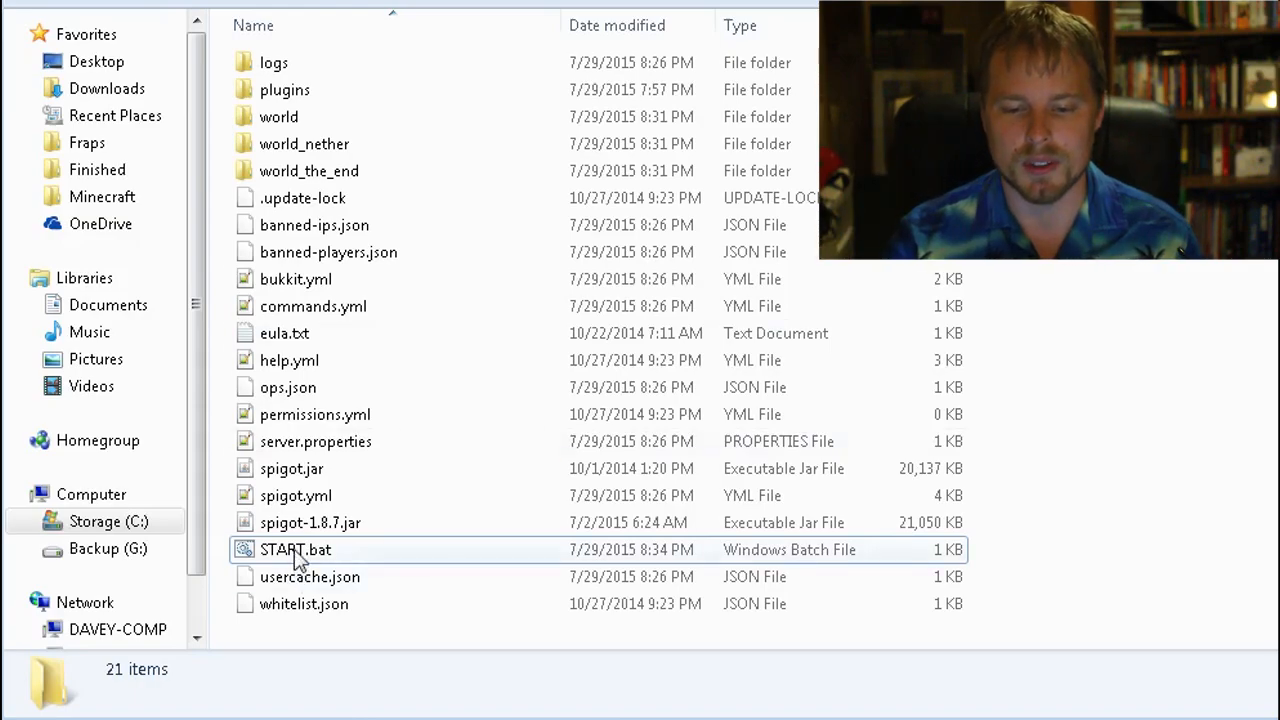
- Launch START.bat, getting 'Unable to access jarfile spigot-1.8.jar' in the console
double_click(295, 549)
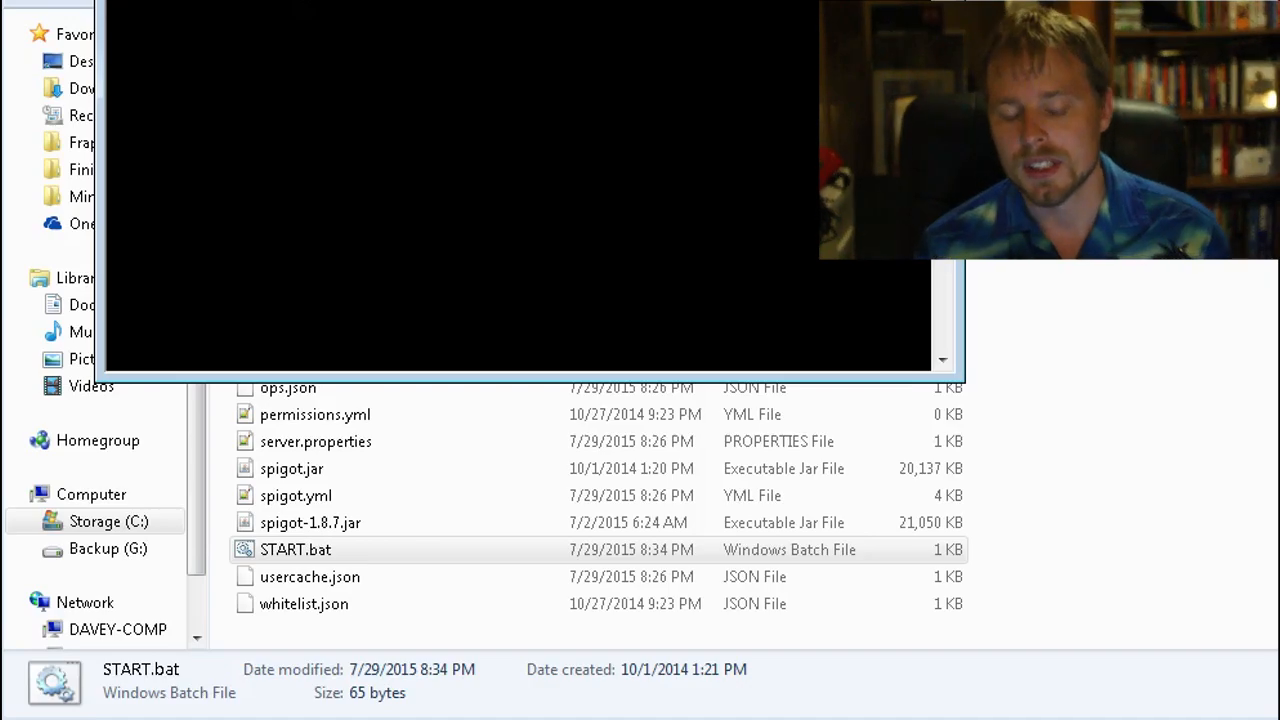
double_click(295, 549)
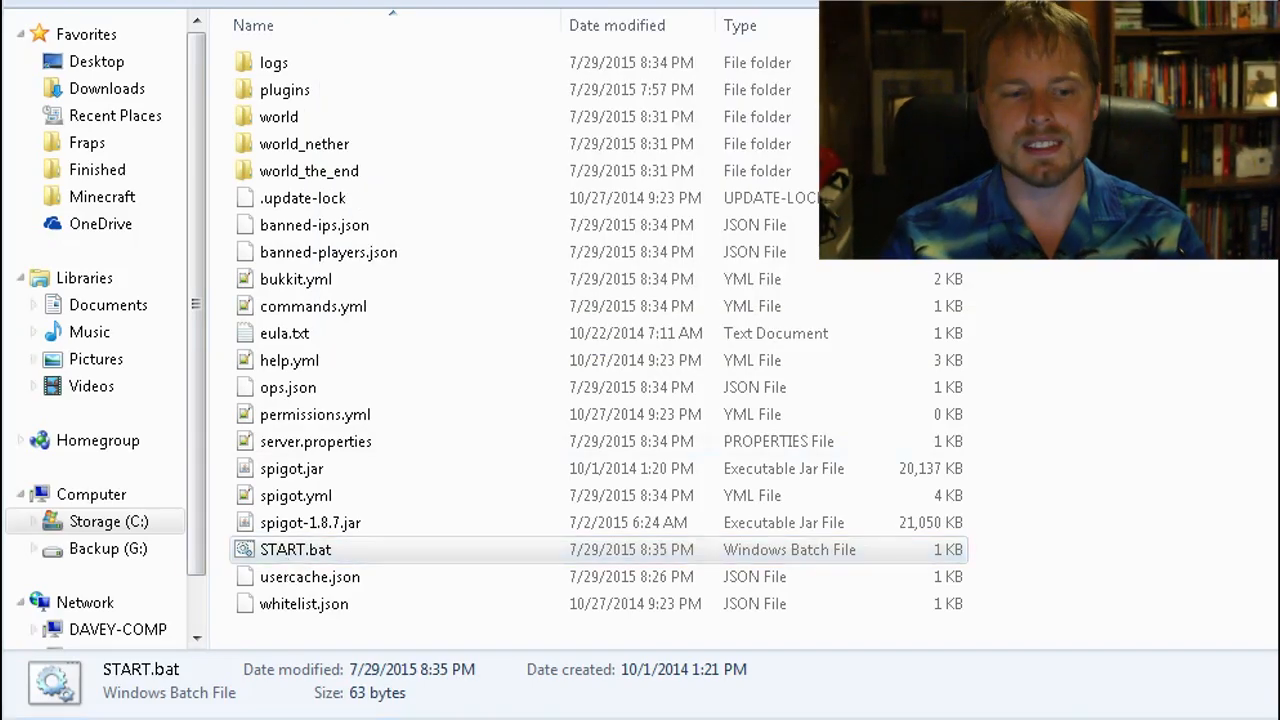
double_click(295, 549)
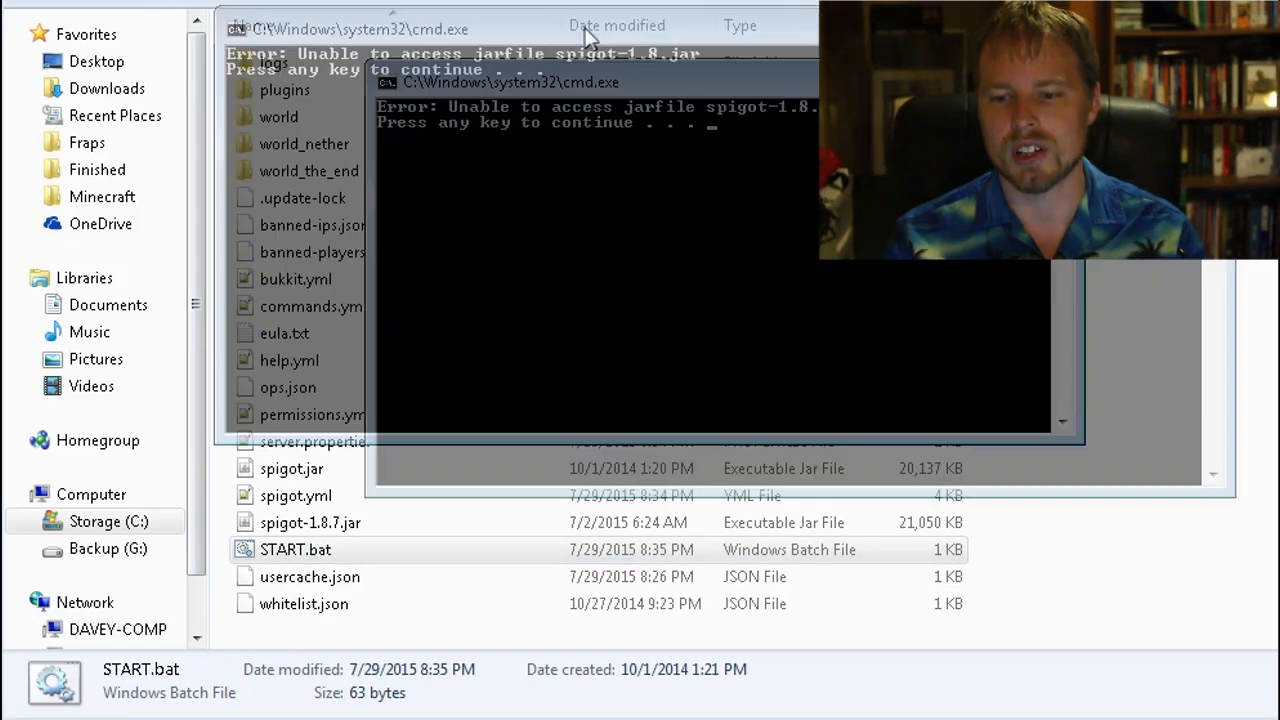